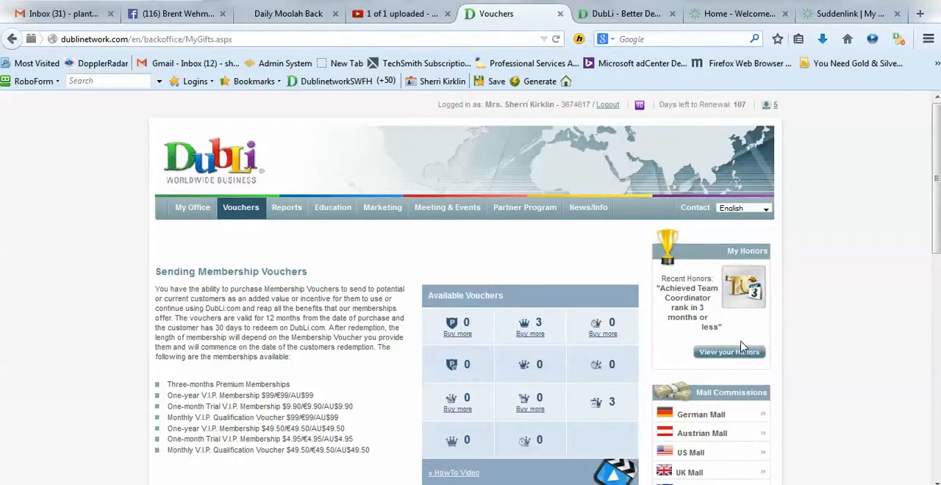
pyautogui.moveTo(218, 246)
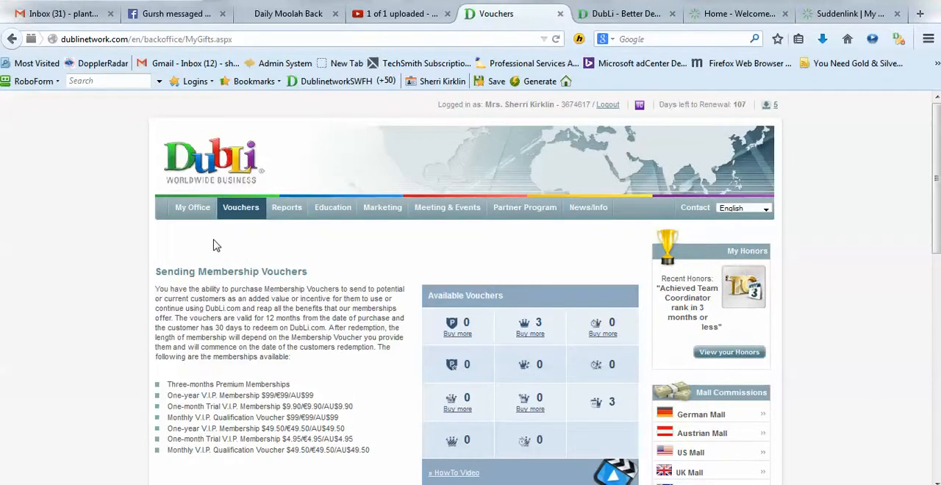
pyautogui.moveTo(246, 213)
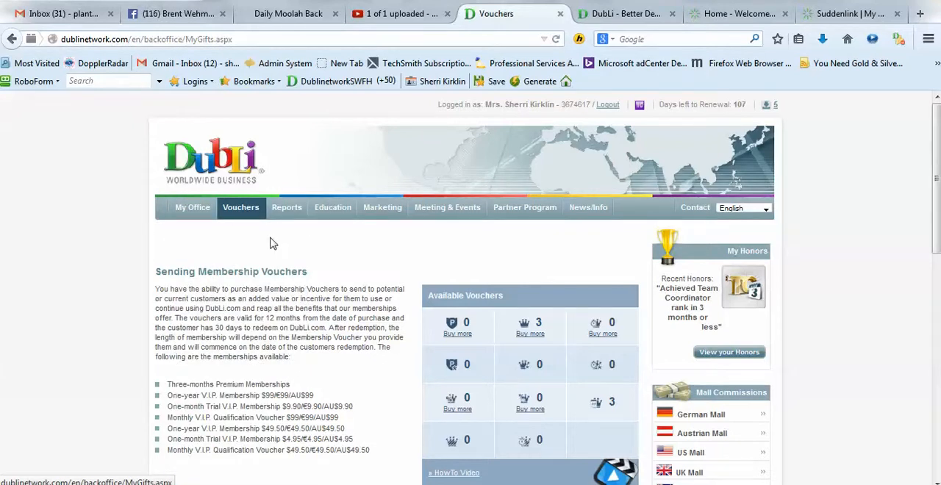
# - Choose V.I.P. as the voucher type in the Send Voucher form
pyautogui.scroll(-3)
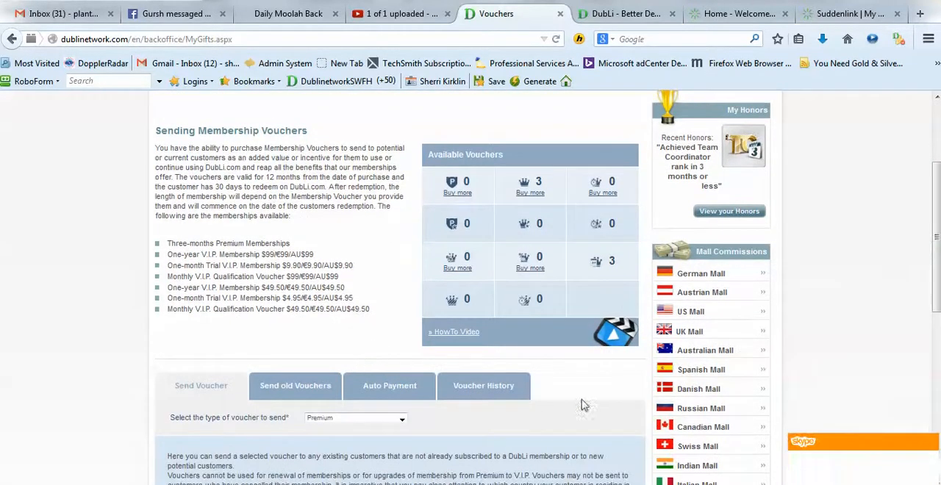
pyautogui.moveTo(529, 183)
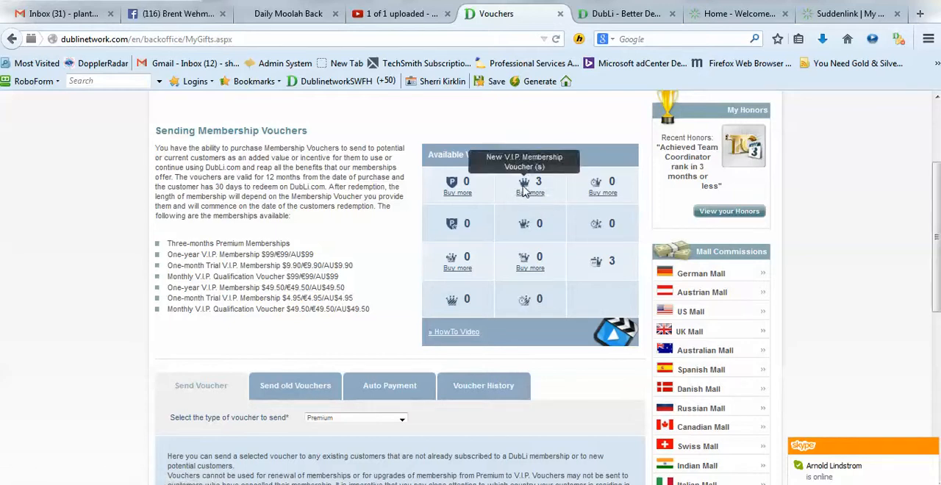
pyautogui.moveTo(540, 190)
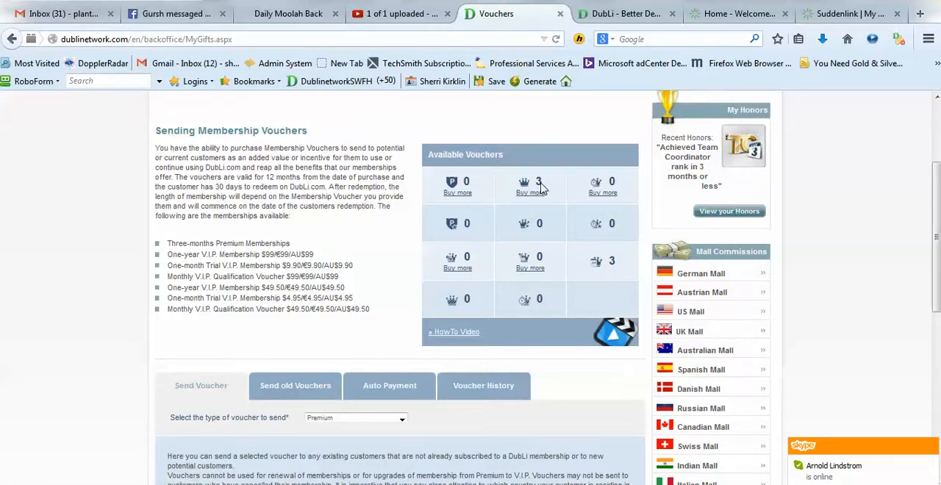
pyautogui.moveTo(603, 391)
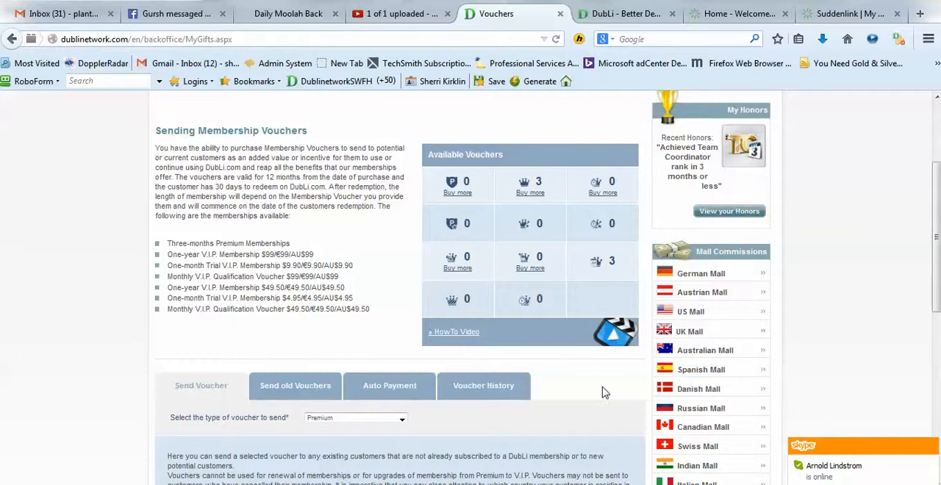
pyautogui.scroll(-3)
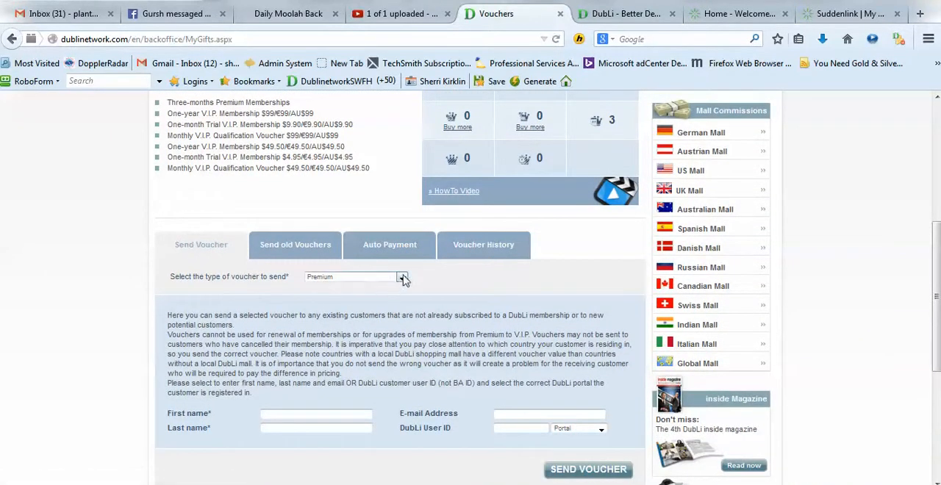
pyautogui.click(402, 276)
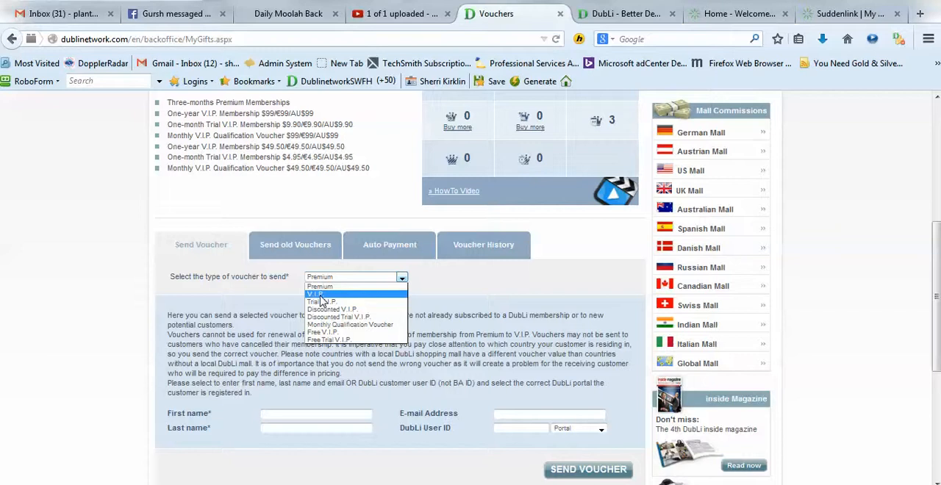
pyautogui.click(315, 294)
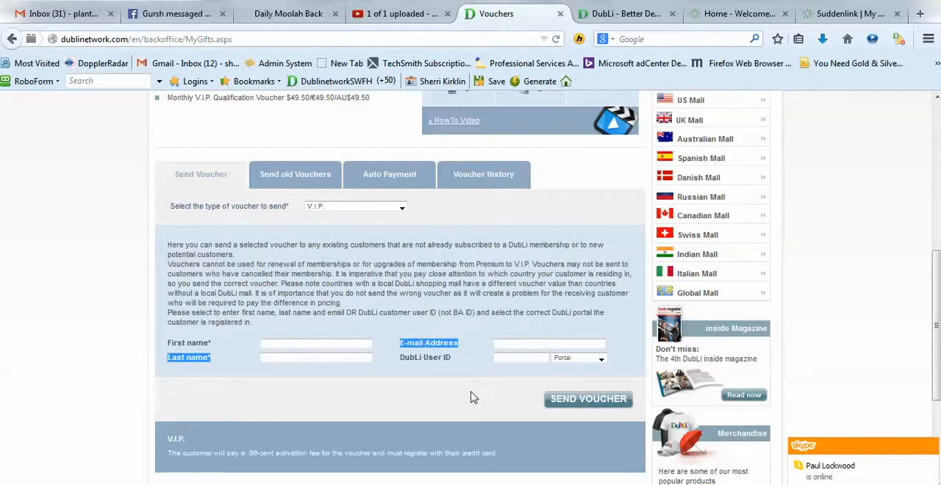
pyautogui.moveTo(577, 430)
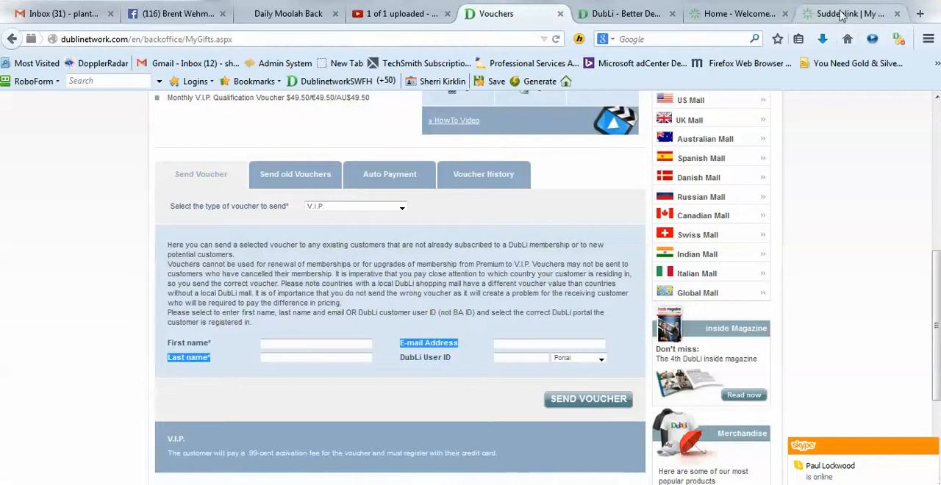
# - Switch to Suddenlink webmail and scroll the DubLi V.I.P. Membership Voucher email to its redemption section
pyautogui.click(845, 14)
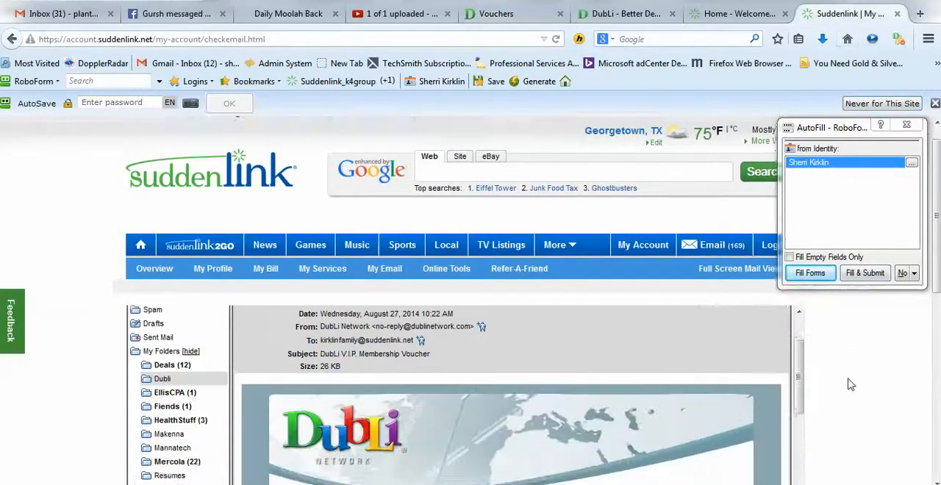
pyautogui.scroll(-3)
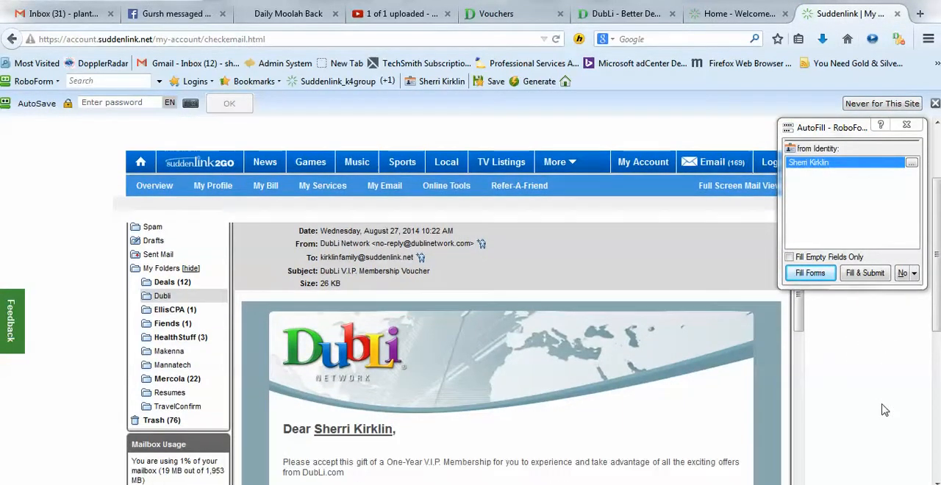
pyautogui.scroll(-3)
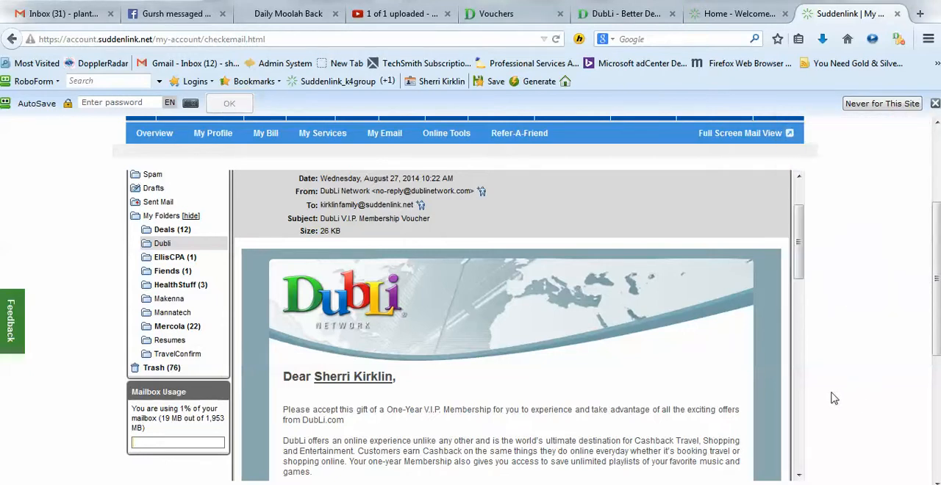
pyautogui.moveTo(438, 225)
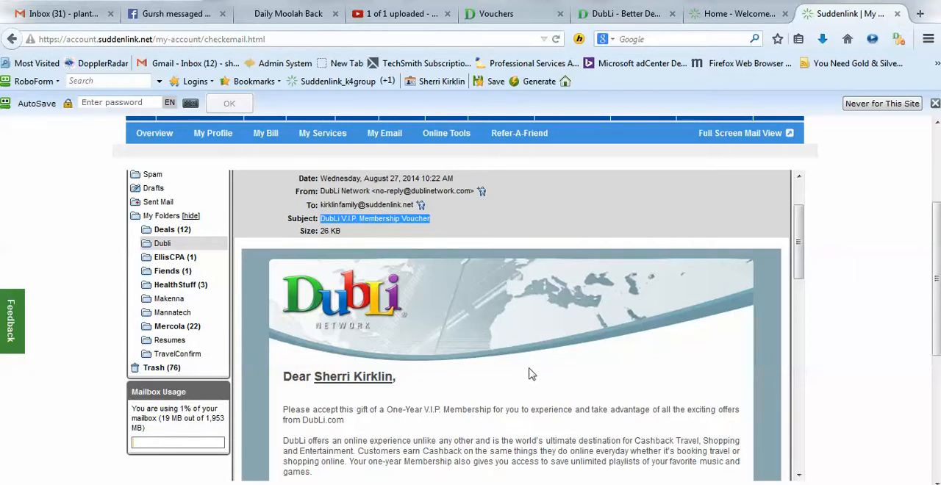
pyautogui.scroll(-3)
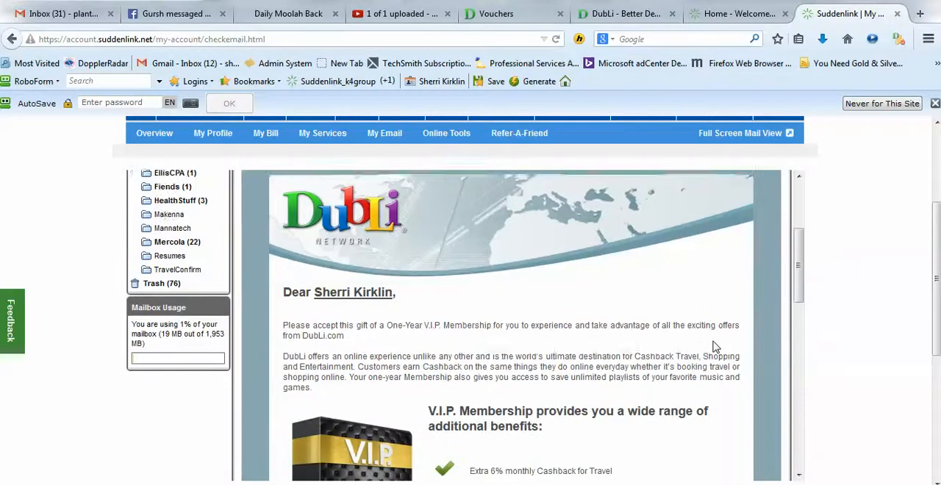
pyautogui.scroll(-3)
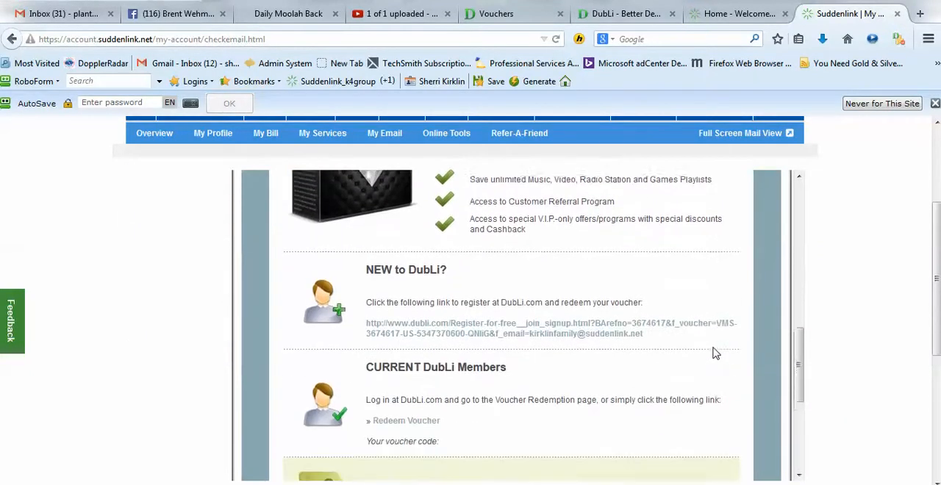
pyautogui.scroll(-3)
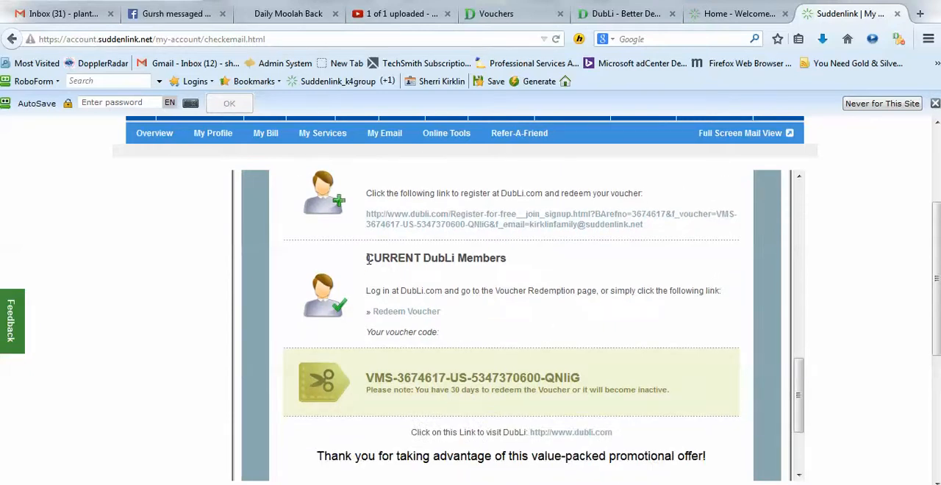
# - Highlight the member log-in and Voucher Redemption page instructions near the voucher code
pyautogui.doubleClick(435, 257)
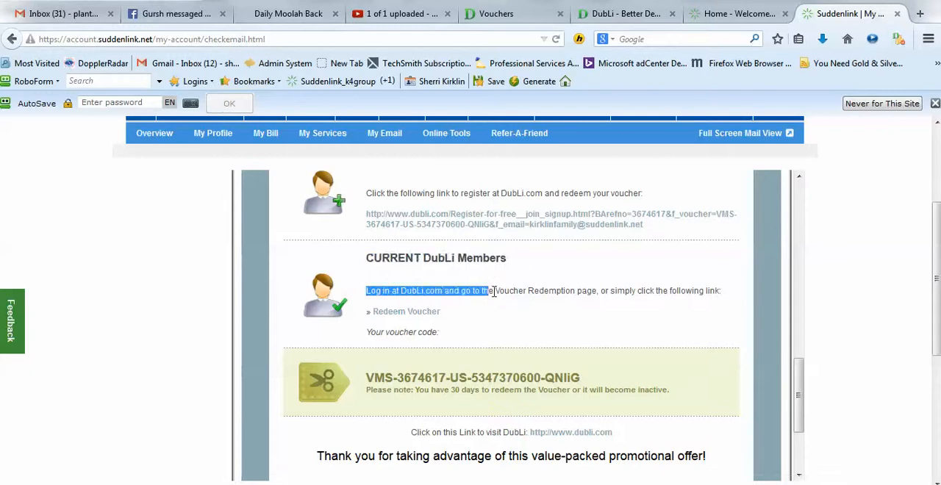
pyautogui.moveTo(485, 291); pyautogui.dragTo(644, 291)
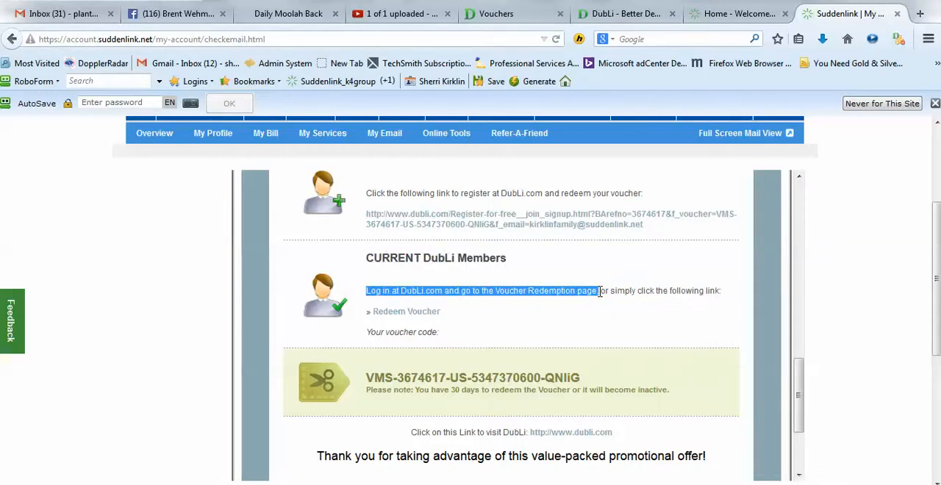
pyautogui.scroll(-3)
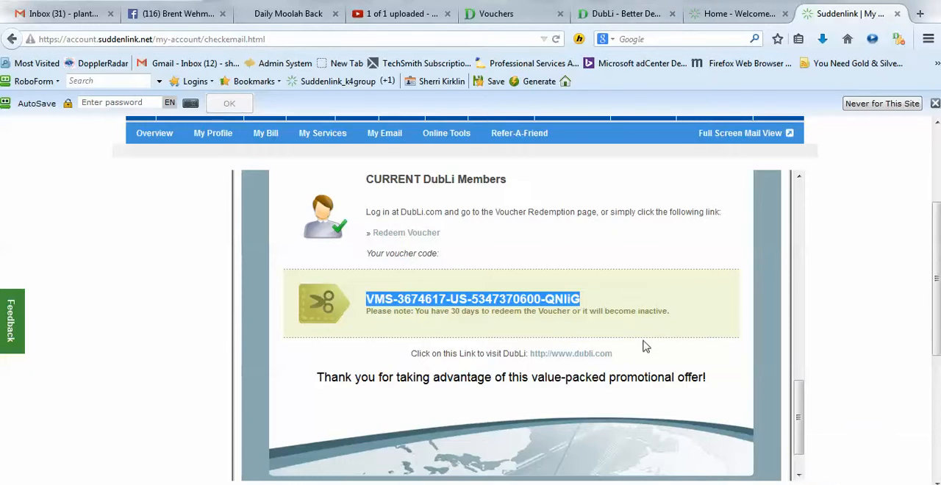
pyautogui.scroll(3)
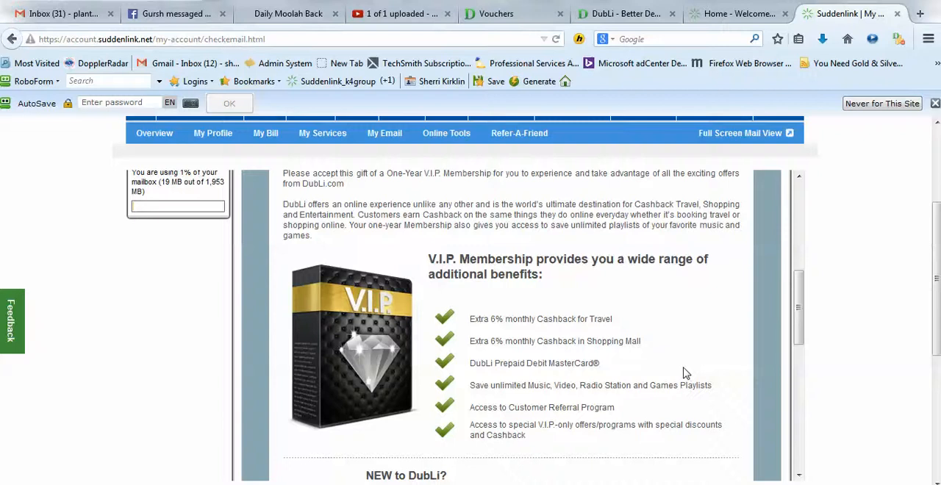
pyautogui.scroll(3)
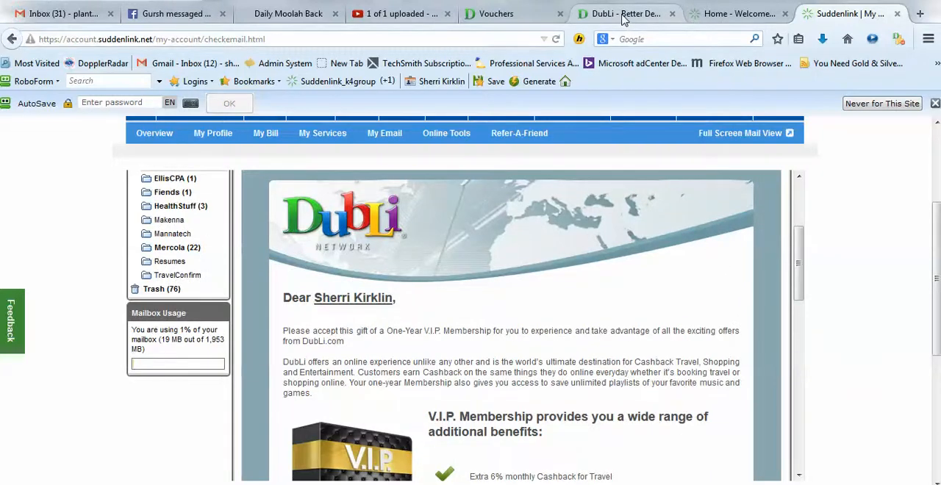
# - Return to the DubLi site and reach the Tell a Friend referral page from My Account
pyautogui.click(625, 13)
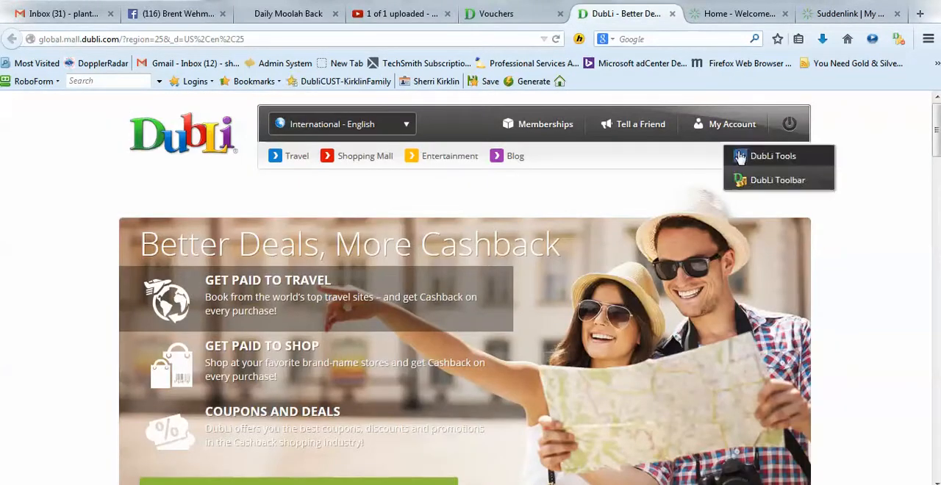
pyautogui.click(732, 124)
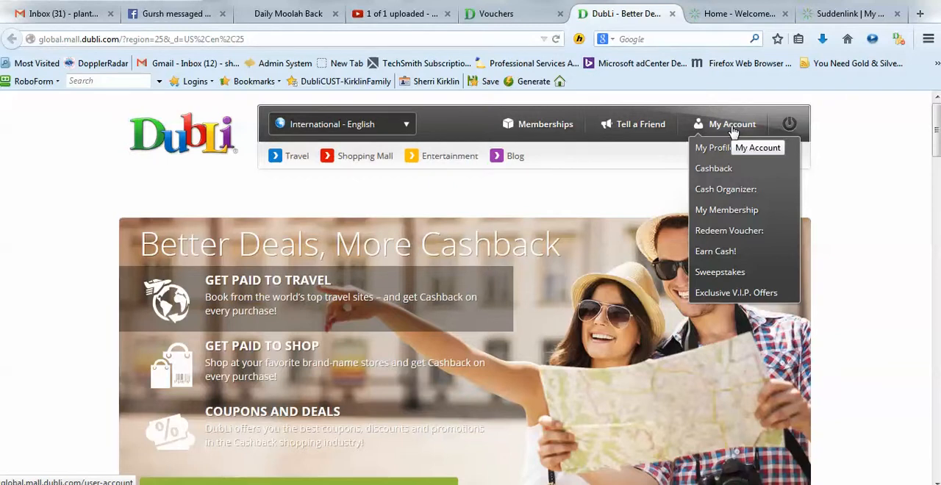
pyautogui.moveTo(639, 124)
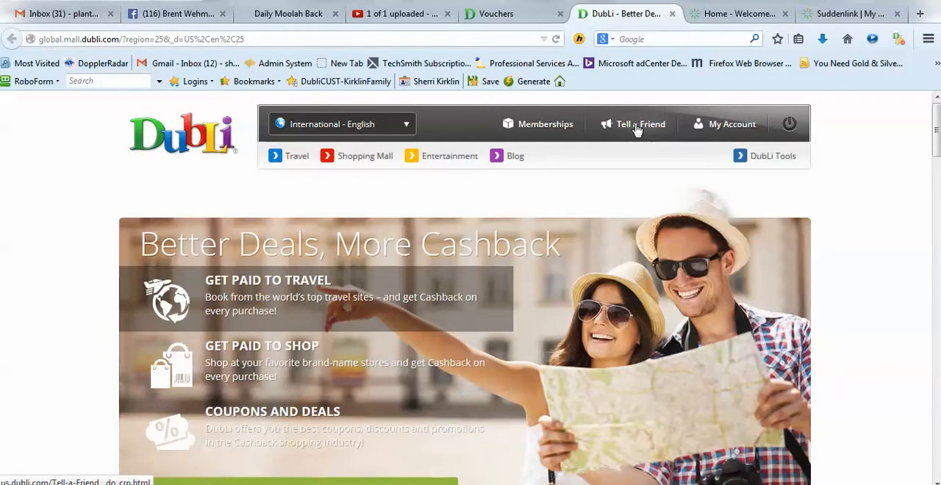
pyautogui.click(641, 124)
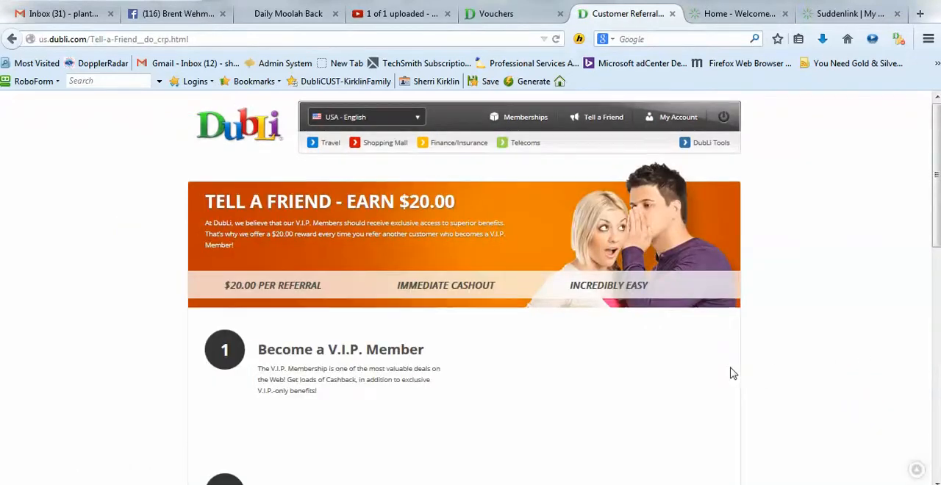
# - Continue to the Invite Friends page of the Customer Referral Program
pyautogui.scroll(-3)
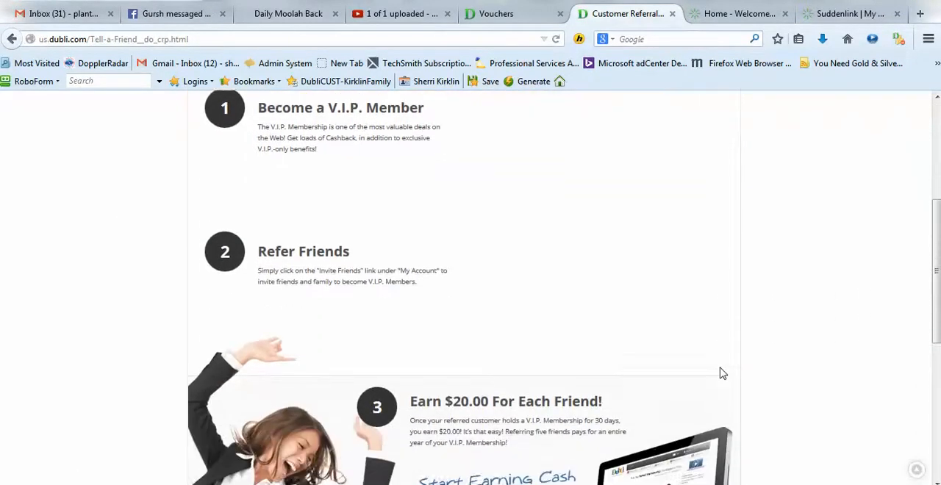
pyautogui.scroll(-3)
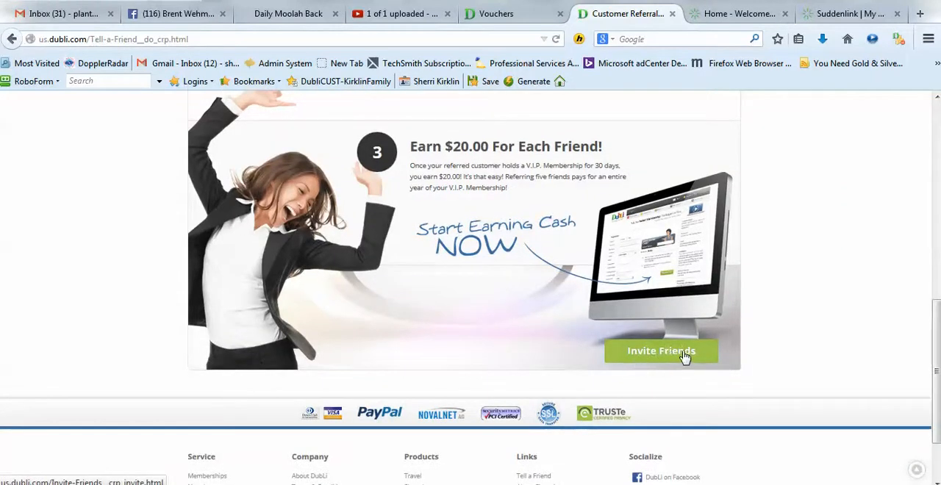
pyautogui.click(661, 352)
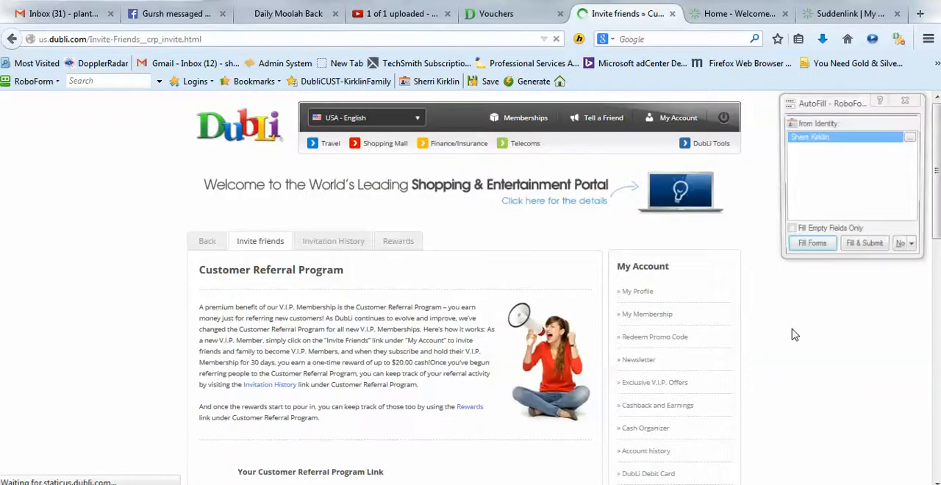
pyautogui.scroll(-3)
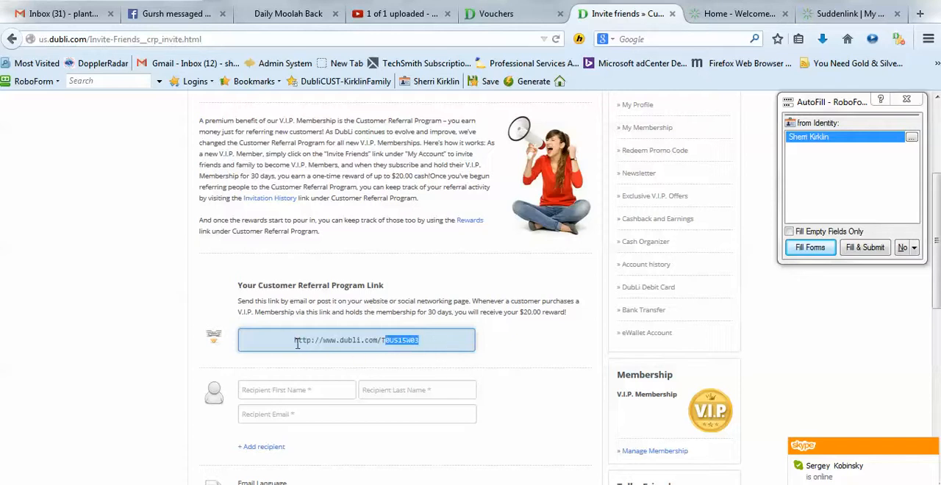
pyautogui.click(382, 340)
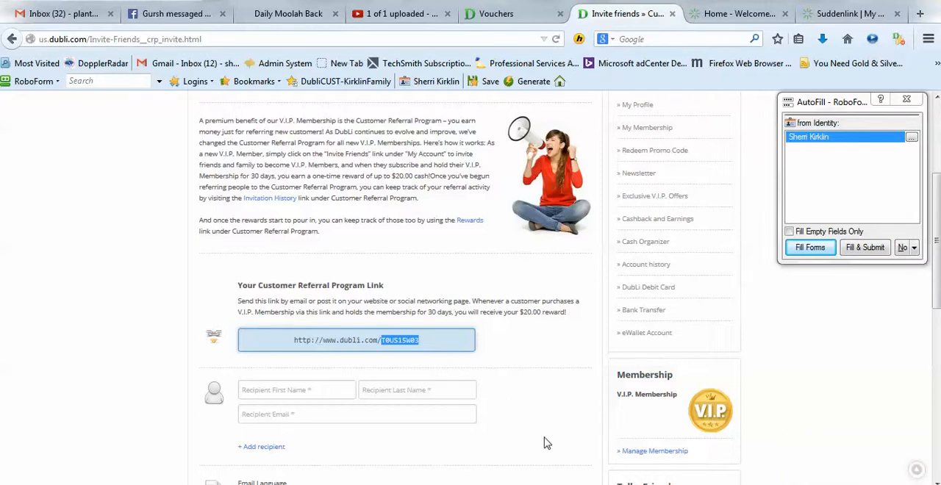
pyautogui.moveTo(537, 360)
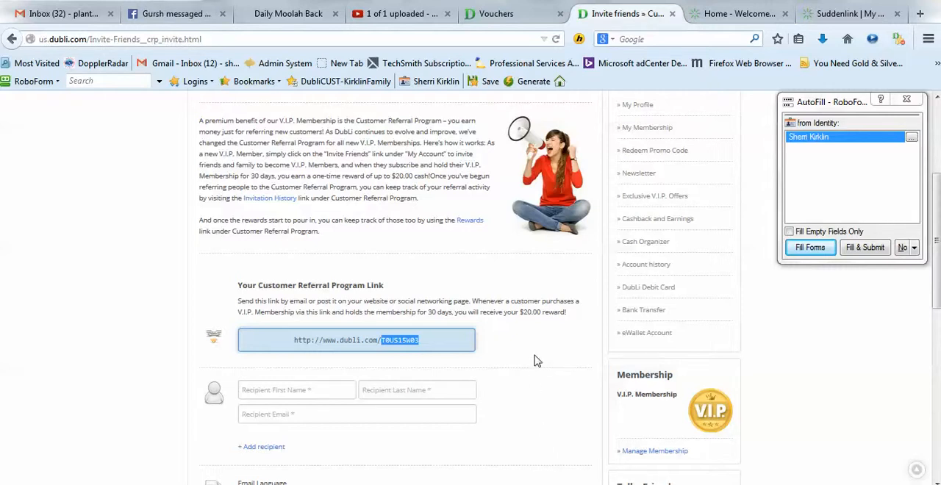
pyautogui.scroll(3)
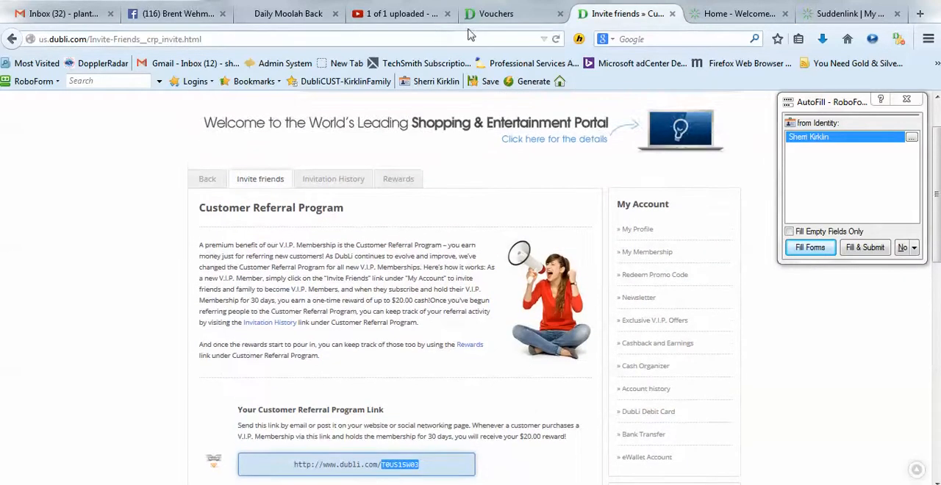
pyautogui.click(497, 13)
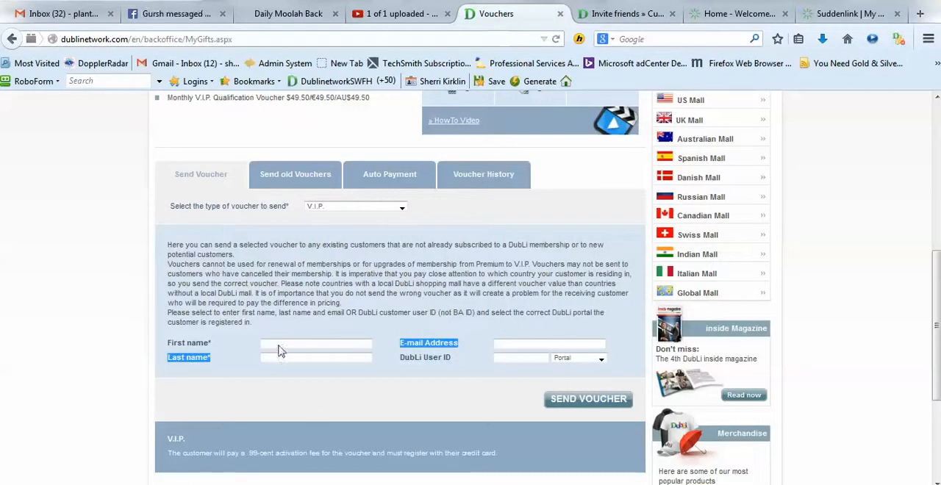
pyautogui.click(356, 205)
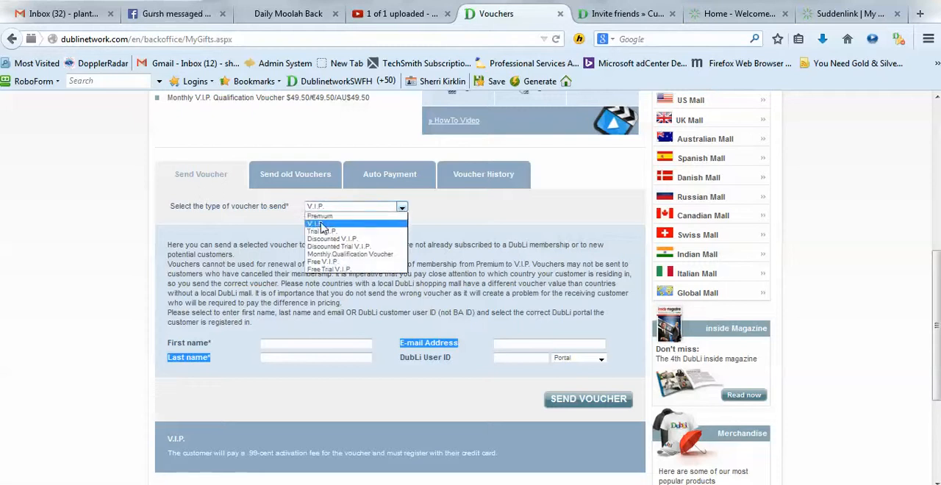
pyautogui.click(317, 223)
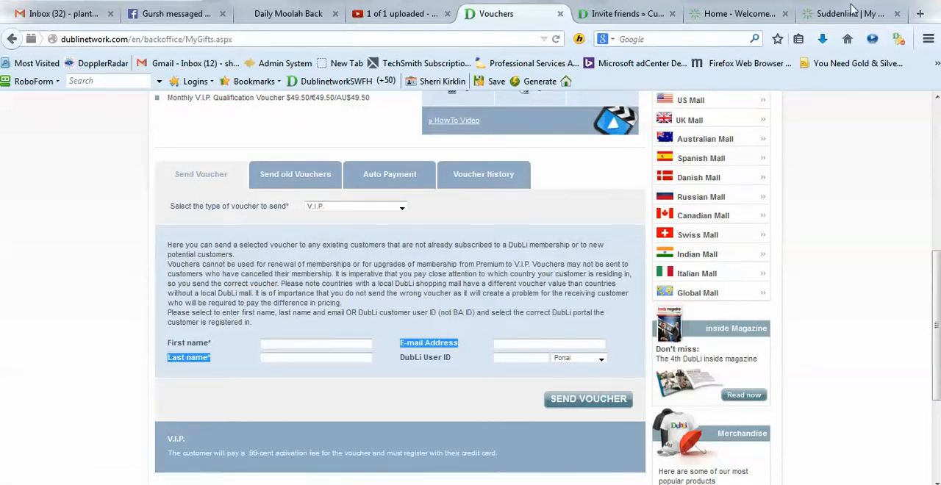
pyautogui.click(850, 13)
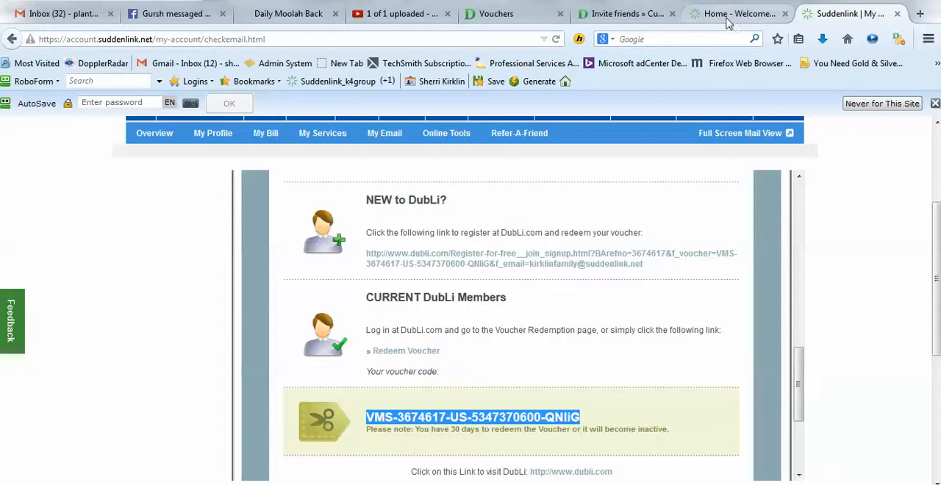
pyautogui.click(625, 13)
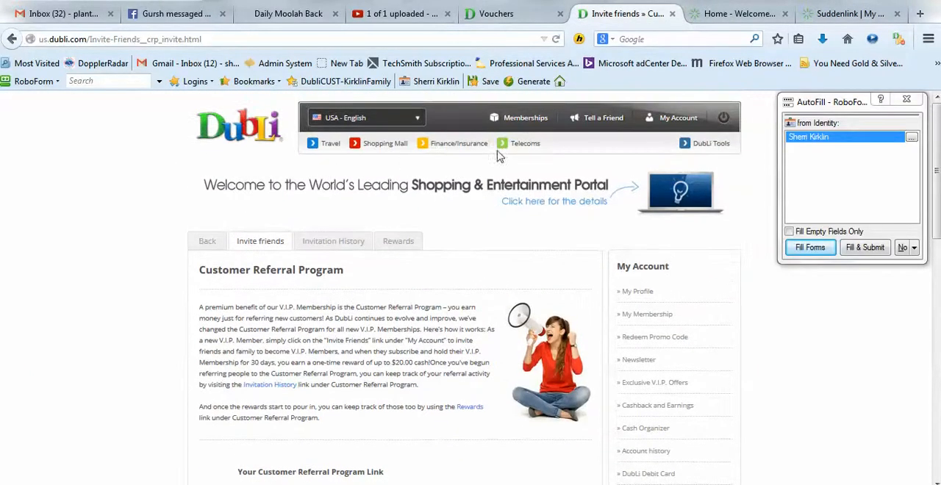
# - Reach Redeem Promo Code from My Account and highlight the redeemed voucher's code under Your Voucher(s)
pyautogui.click(677, 117)
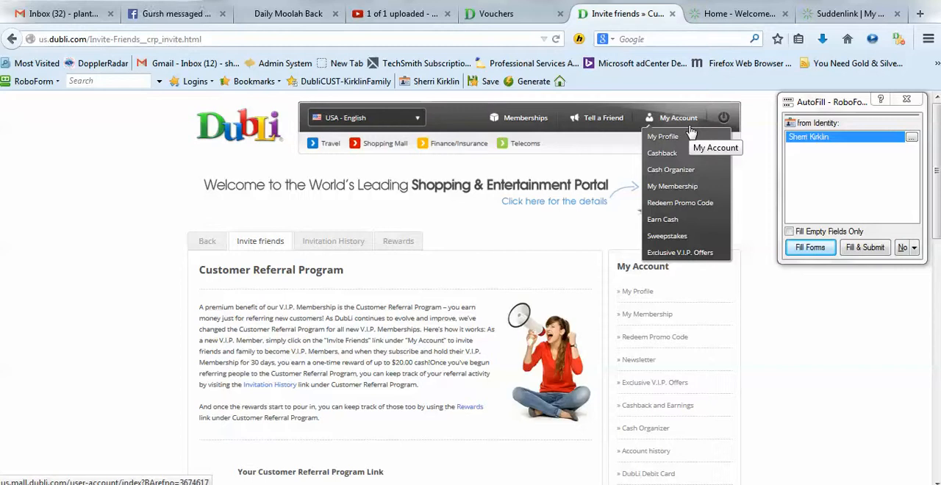
pyautogui.moveTo(661, 137)
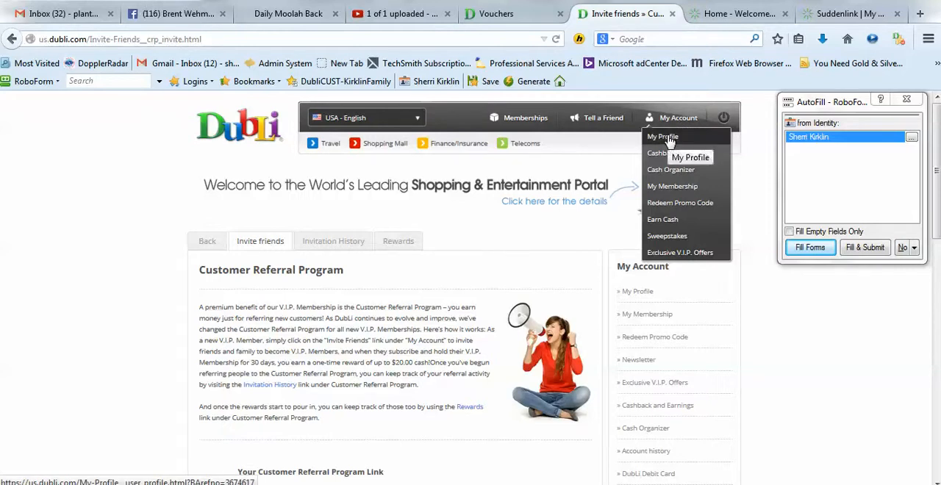
pyautogui.moveTo(679, 202)
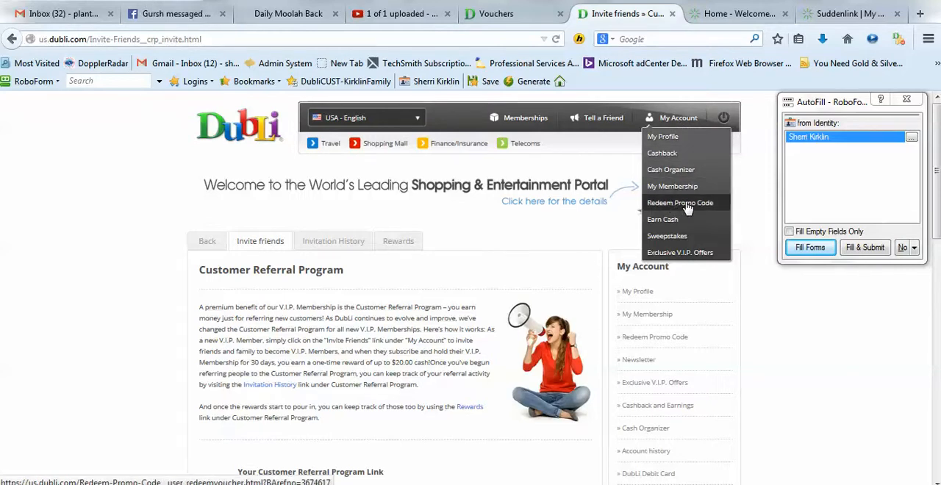
pyautogui.click(679, 202)
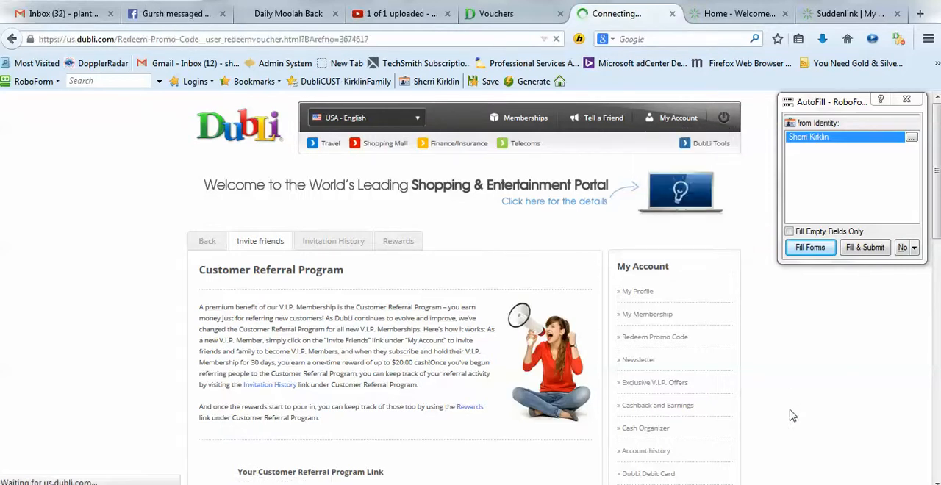
pyautogui.click(654, 336)
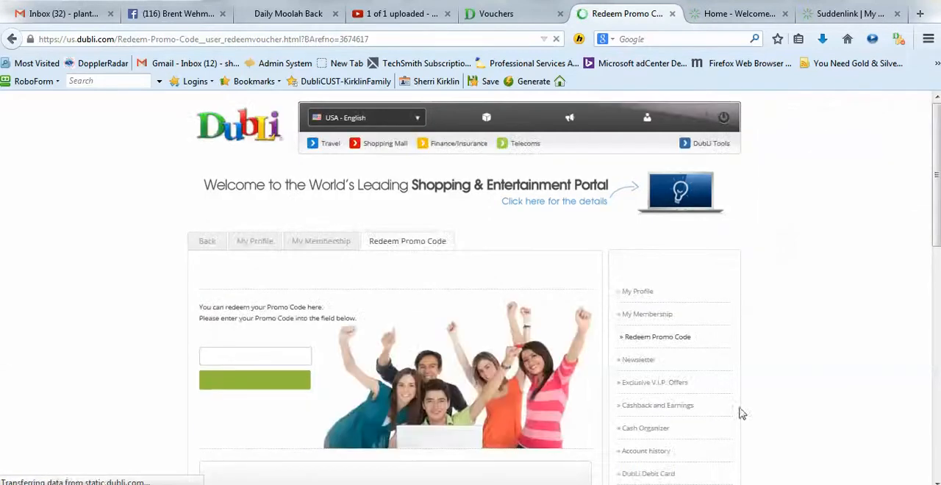
pyautogui.scroll(-3)
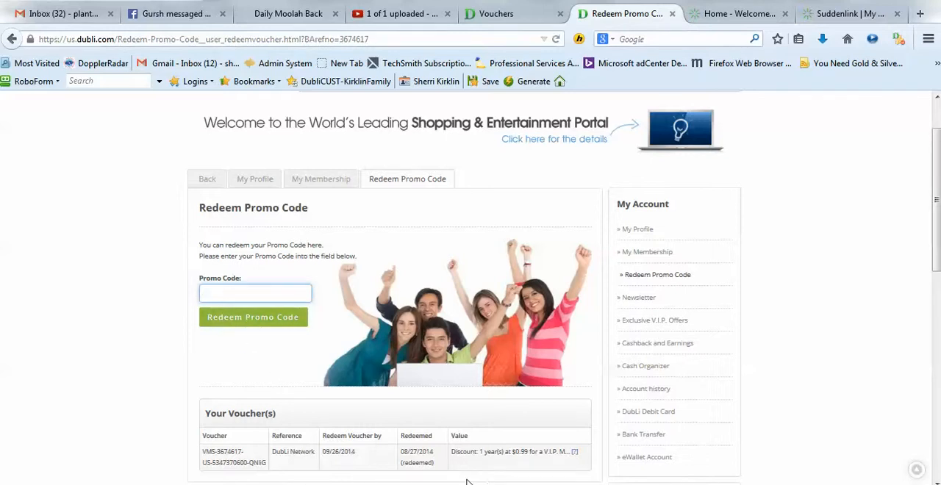
pyautogui.doubleClick(250, 462)
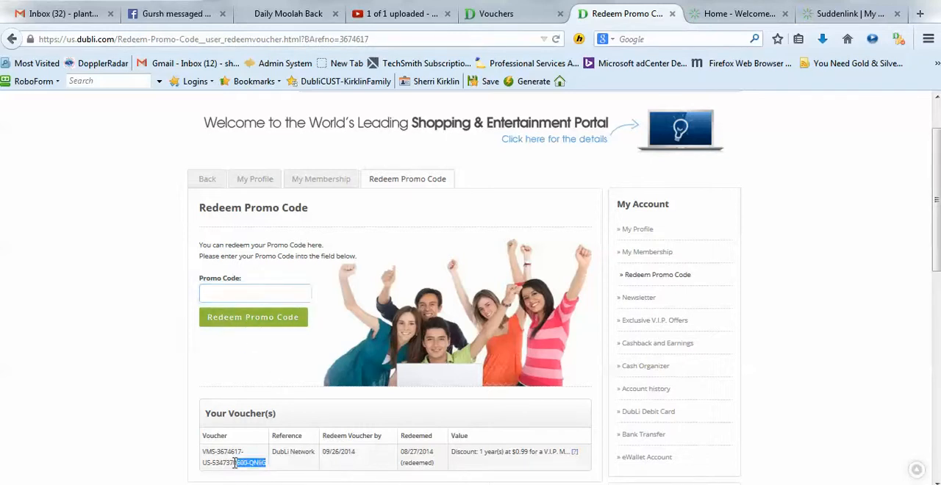